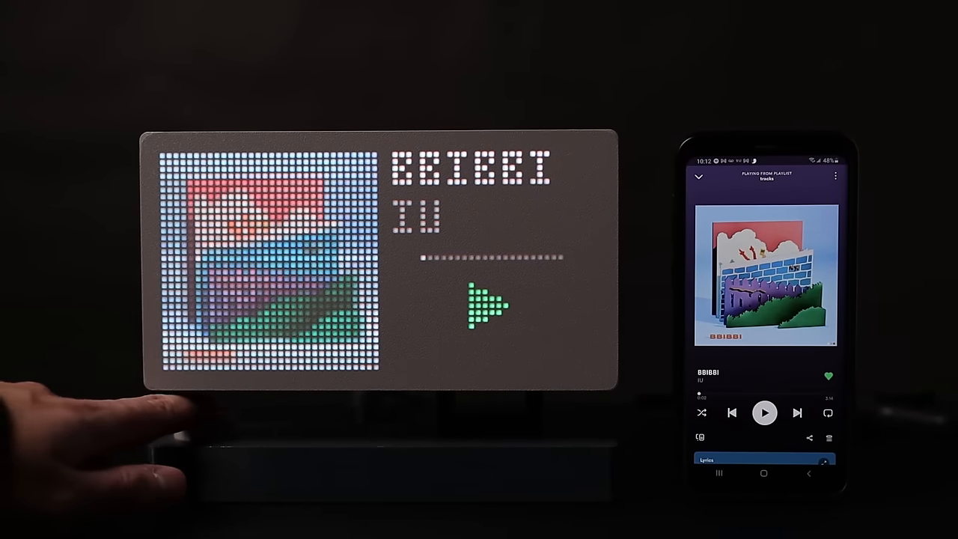
pyautogui.click(191, 434)
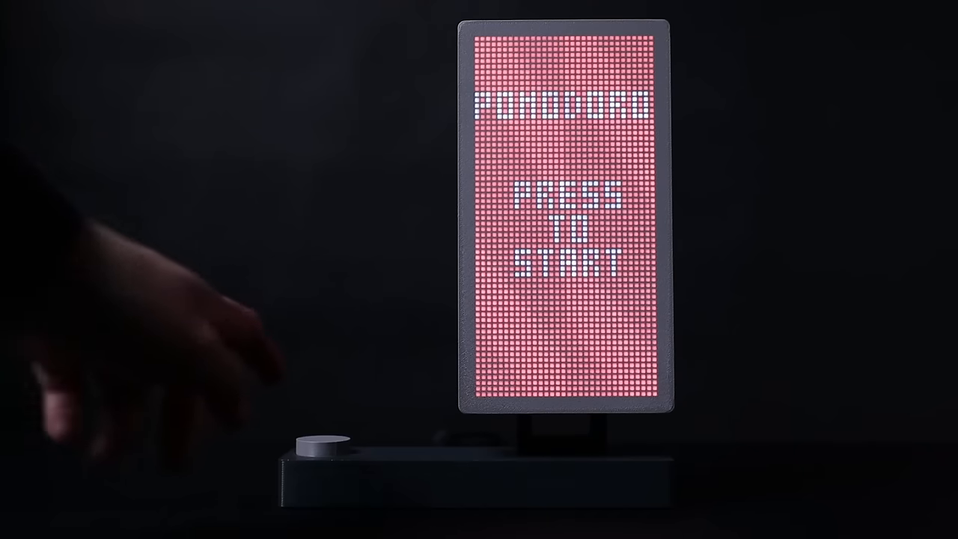
pyautogui.click(324, 443)
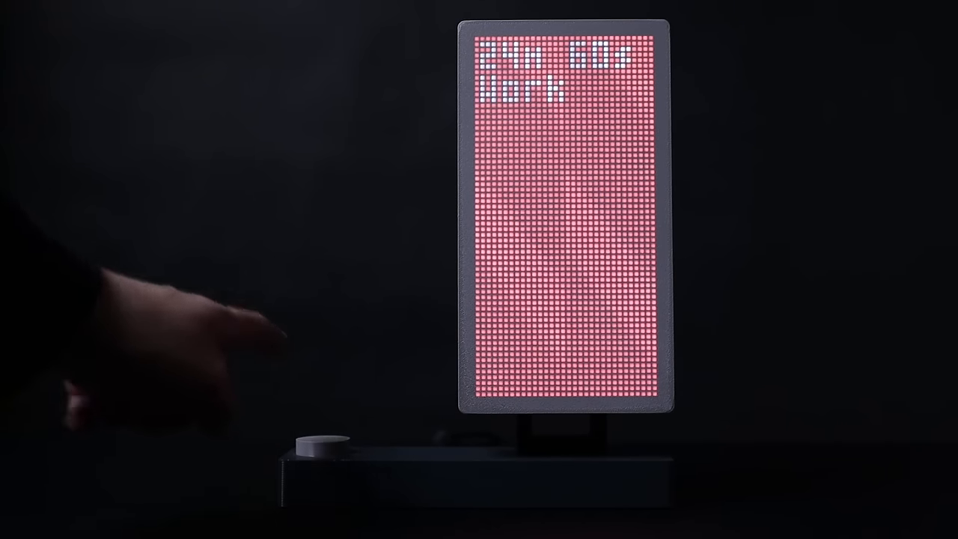